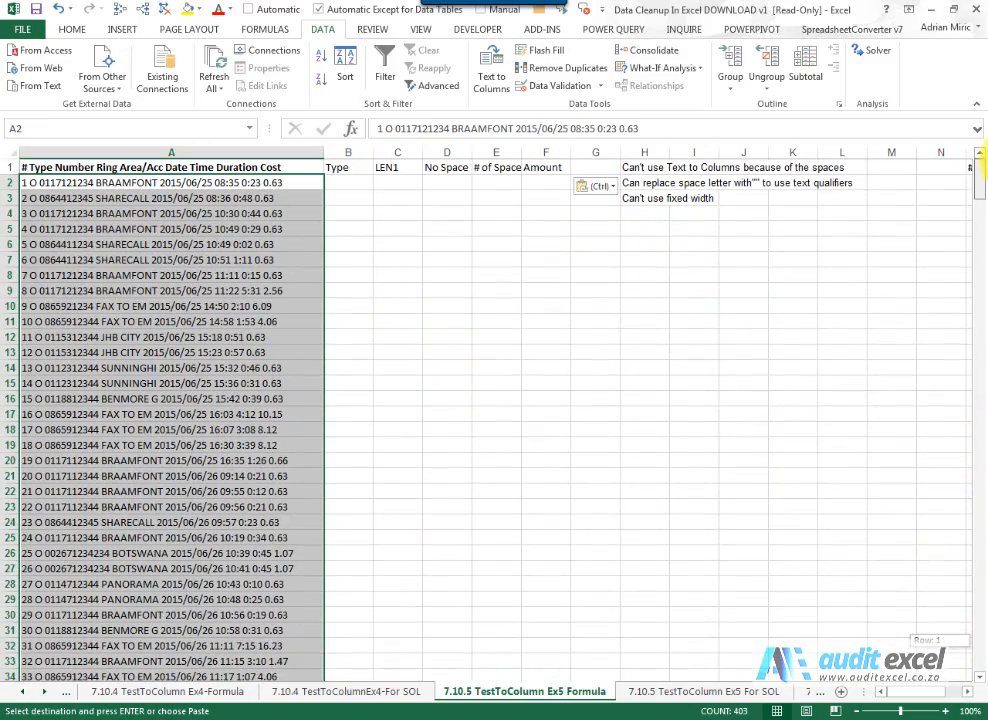
Try splitting the records with Text to Columns (delimited by spaces, then fixed width) and cancel it.
click(492, 64)
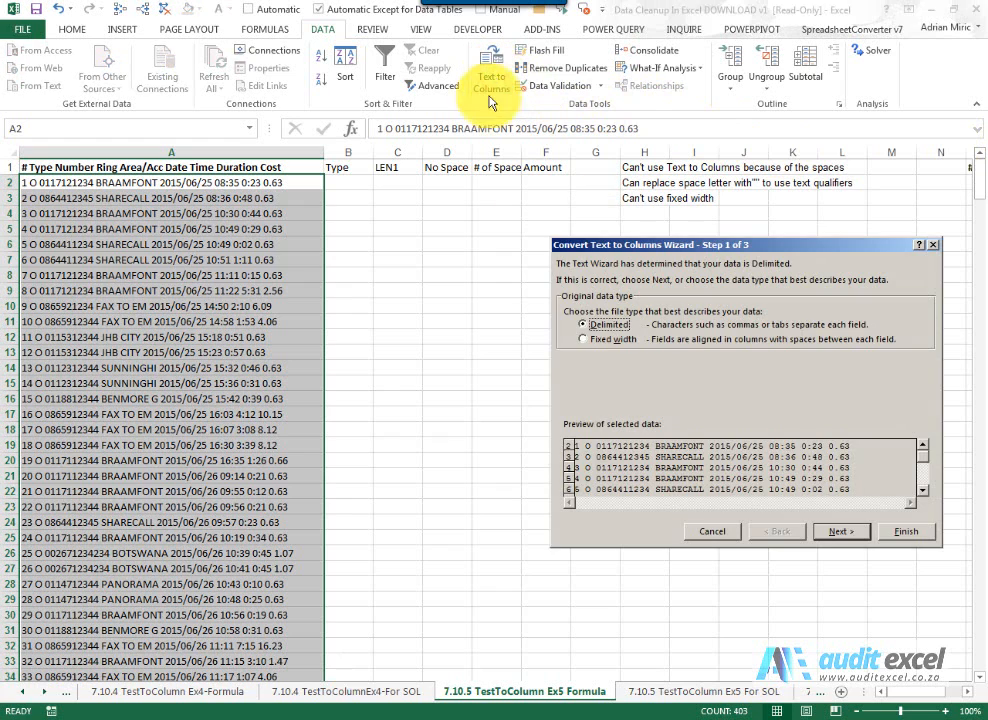
click(840, 532)
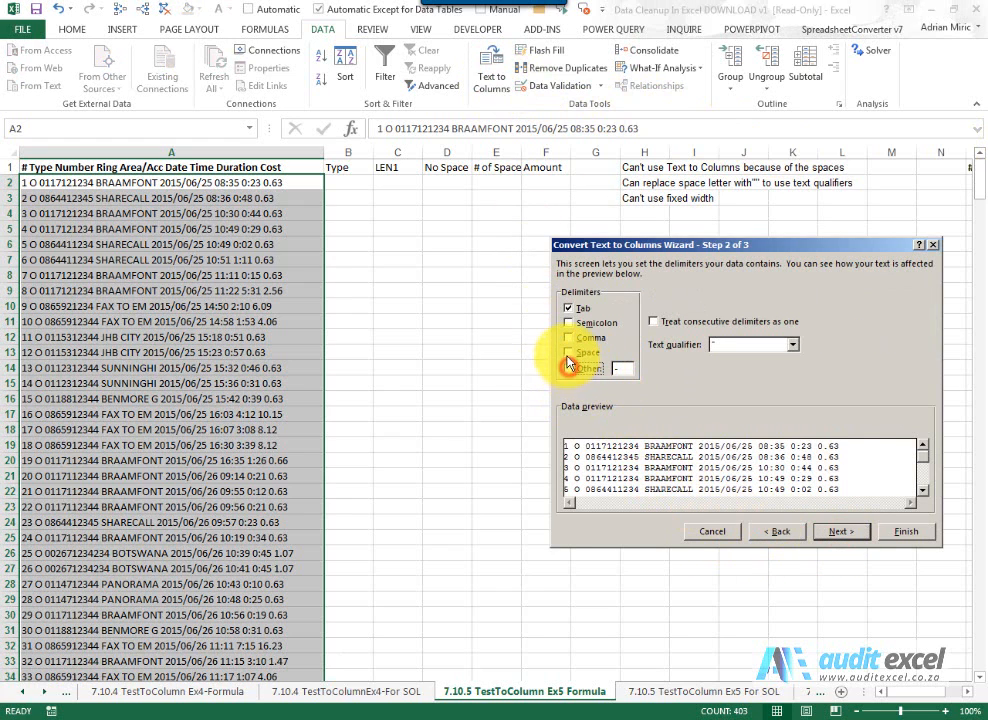
click(568, 352)
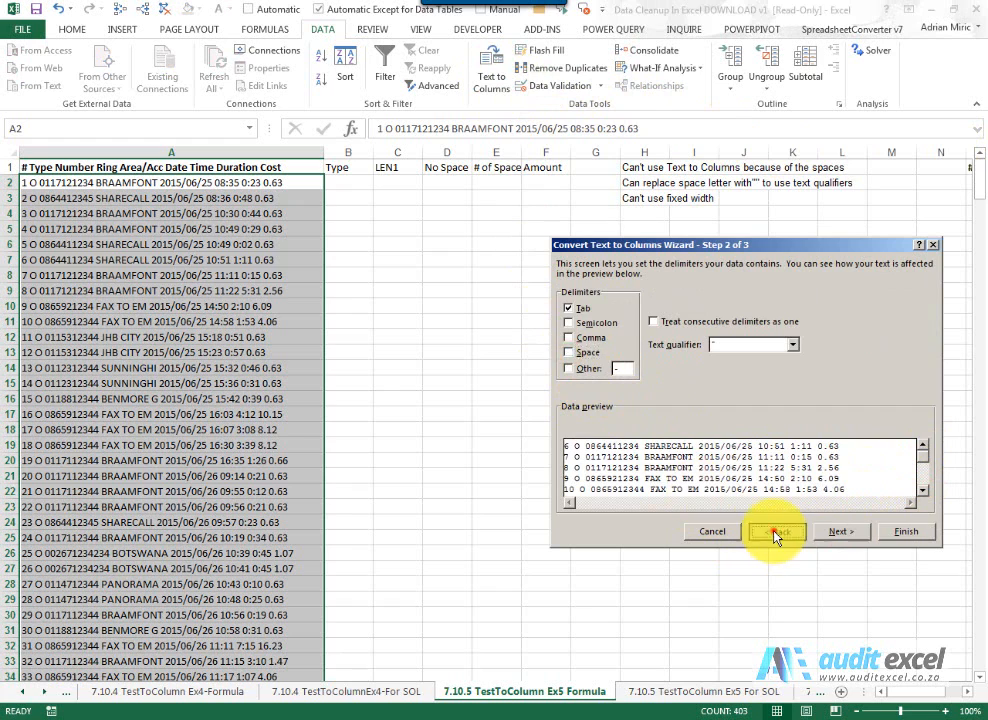
click(776, 532)
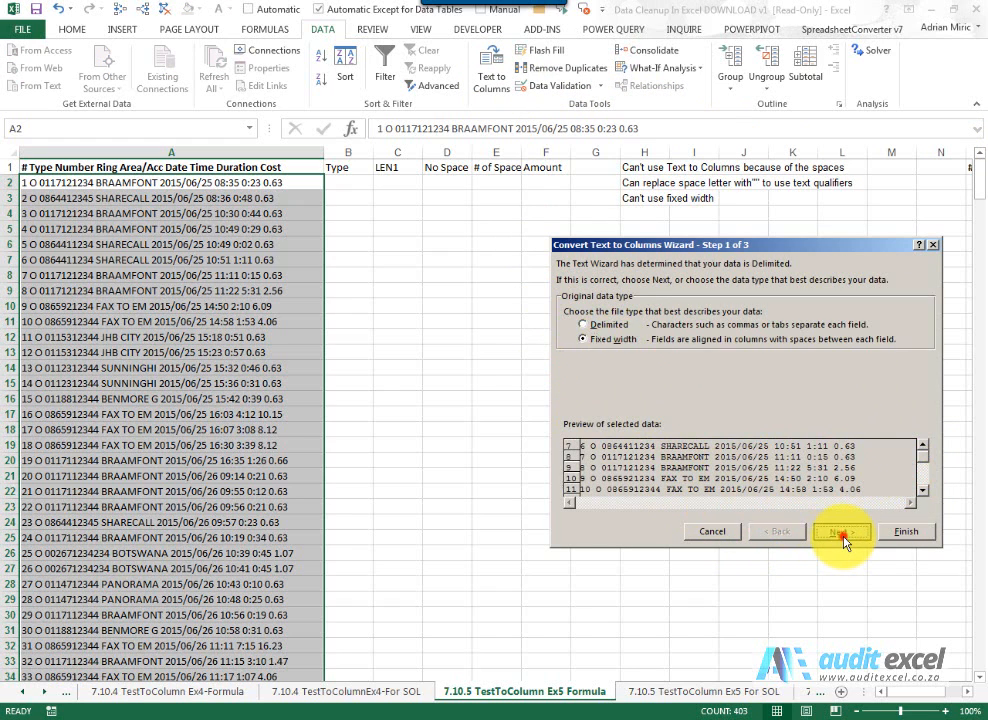
click(840, 532)
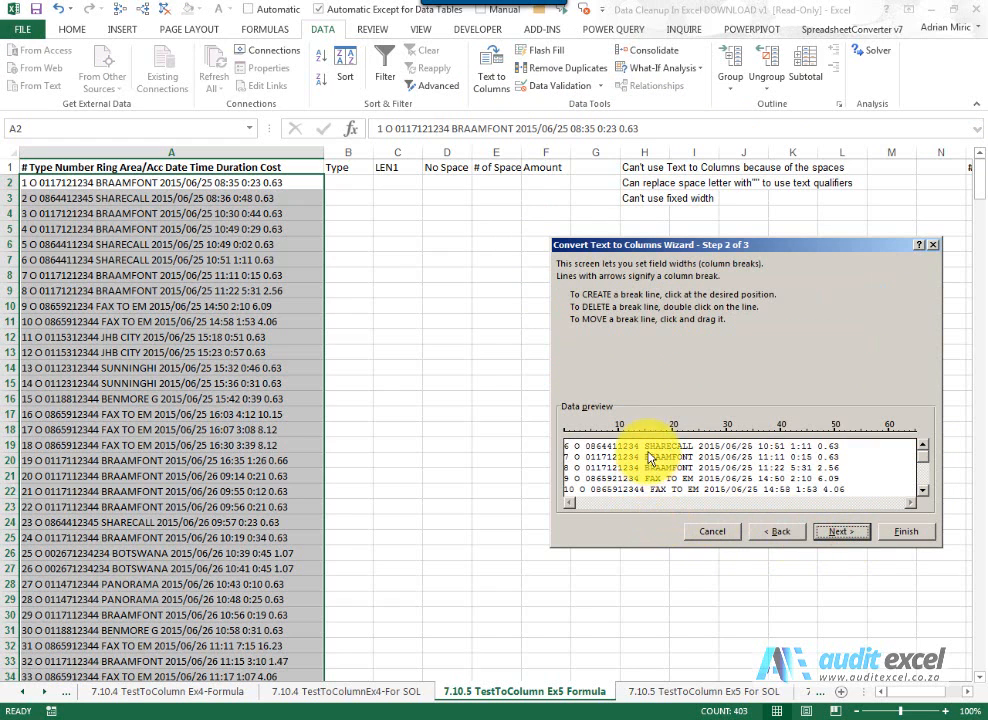
click(644, 434)
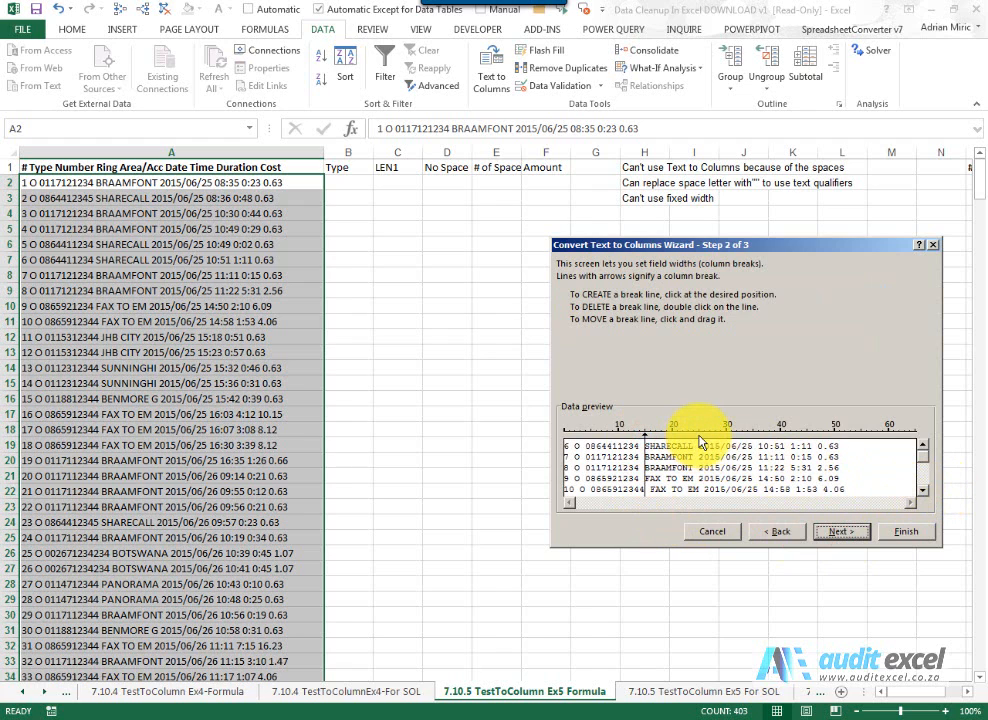
click(916, 496)
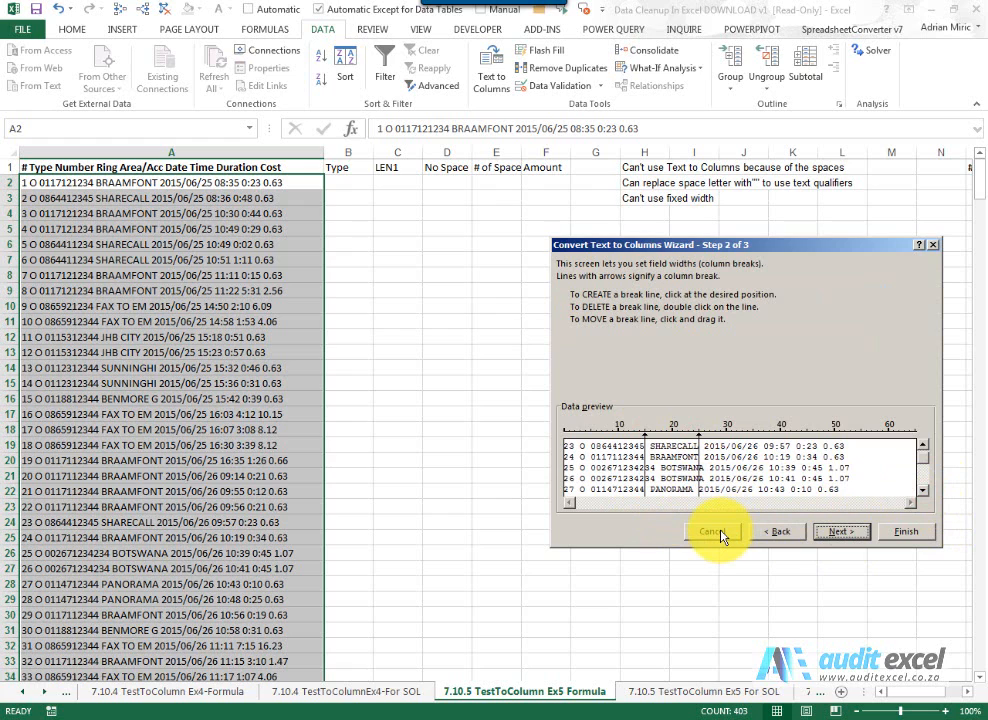
click(716, 532)
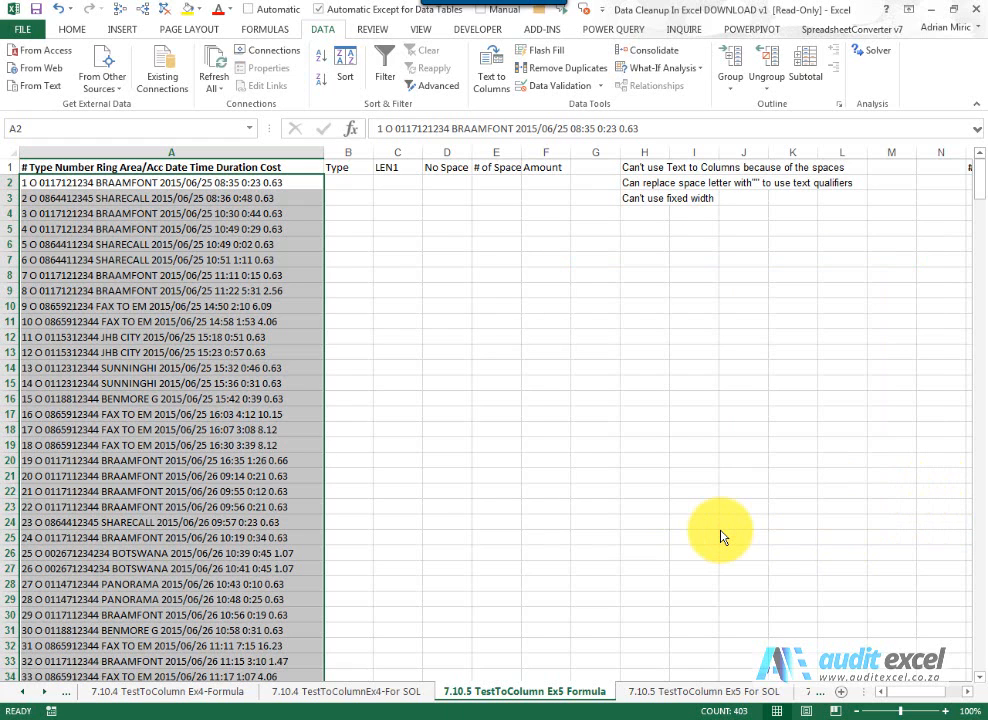
mouse_move(334, 328)
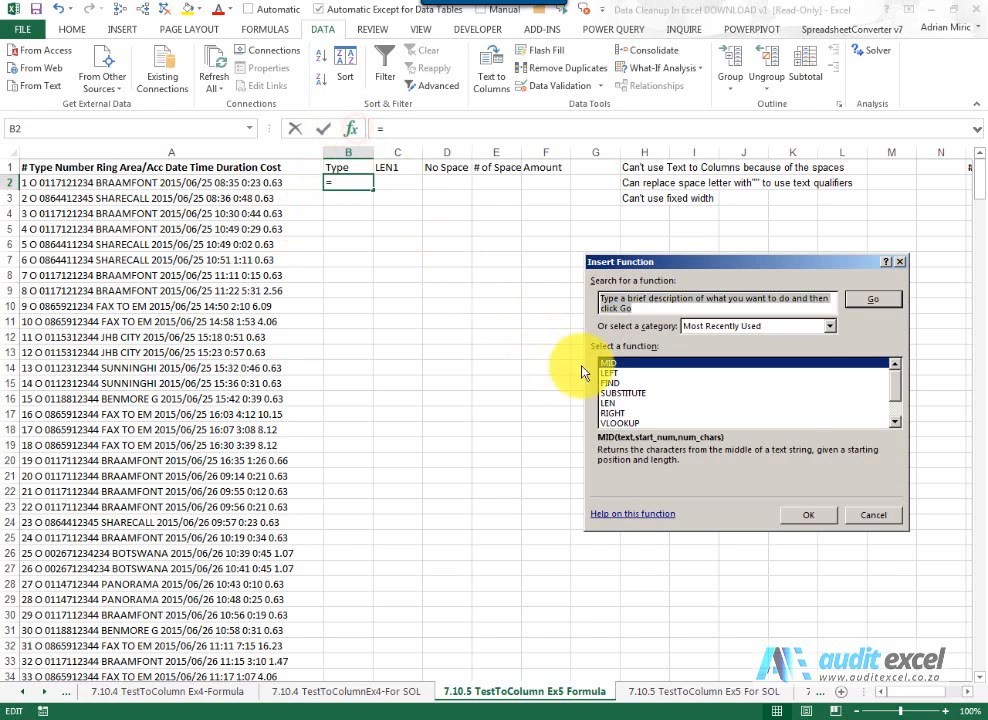
Enter a SEARCH for "fax to em" in A2 into B2, returning 17 or #VALUE!, and reopen it for editing.
click(624, 392)
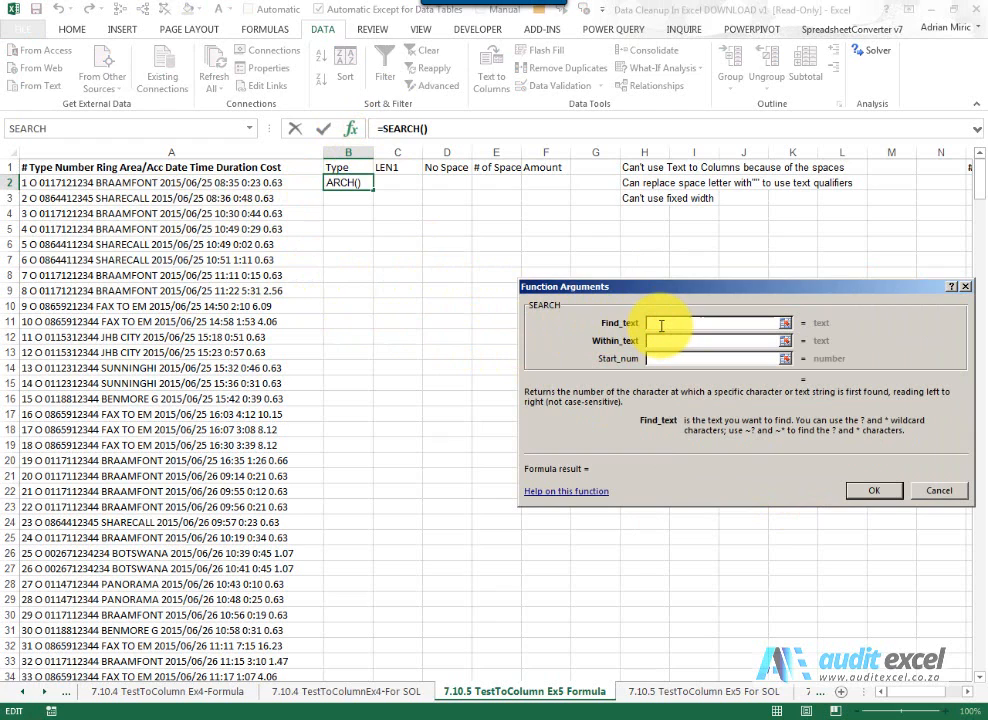
text(fax to em",A2)
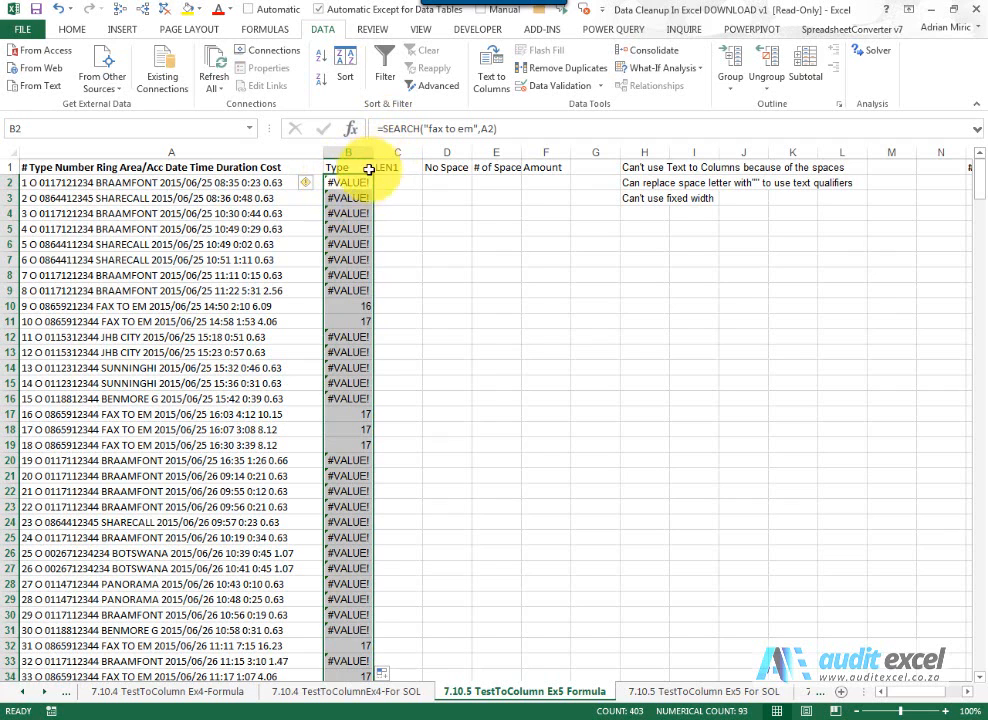
double_click(348, 182)
text(iserror()
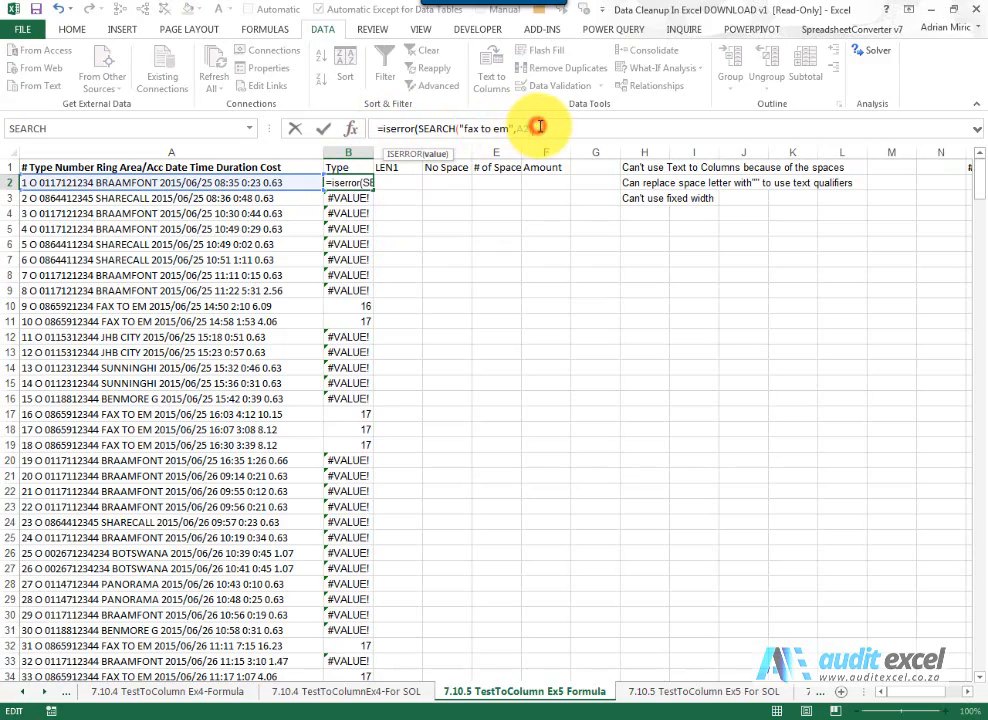
Wrap the search in IF(ISERROR(...)=TRUE,"Call","Fax") so column B labels each record Call or Fax.
key(Enter)
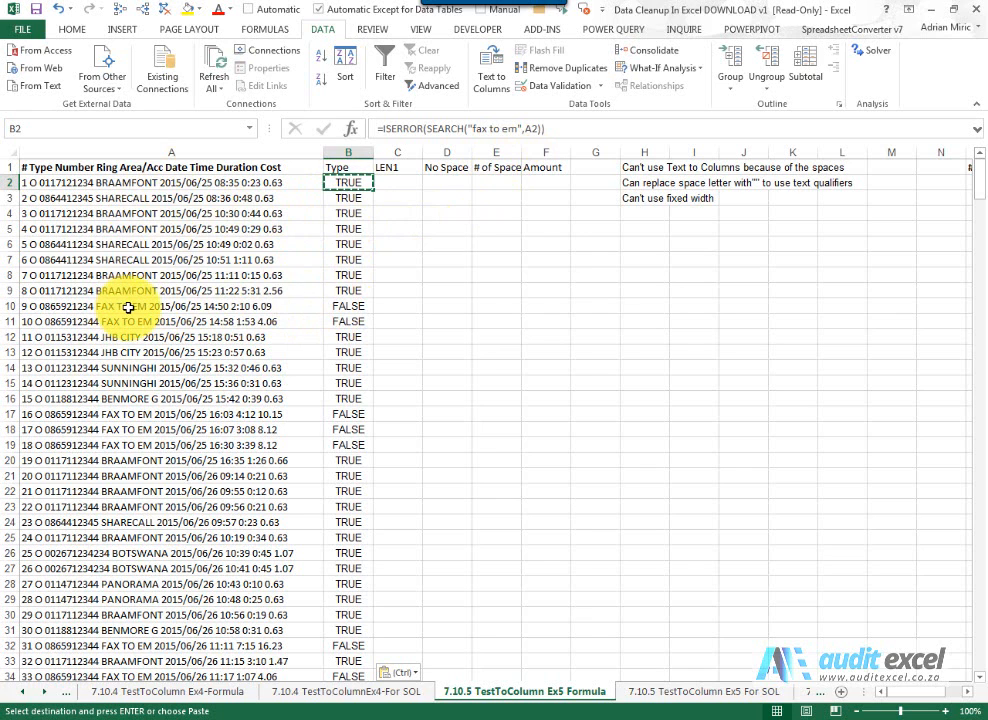
mouse_move(296, 246)
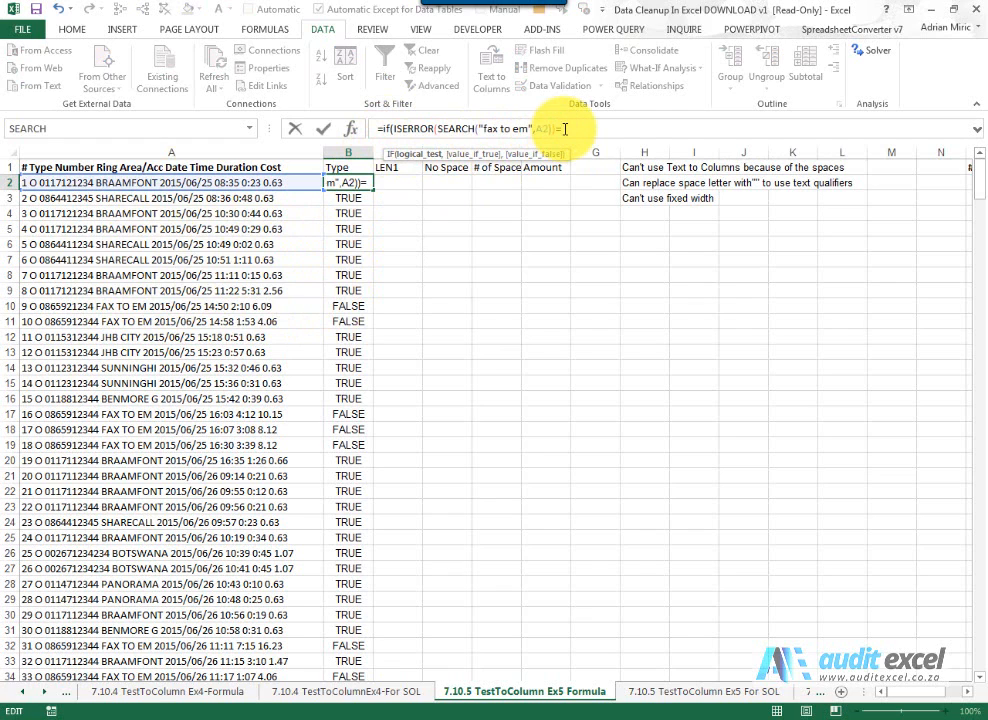
text(TRUE,"Call","Fax"))
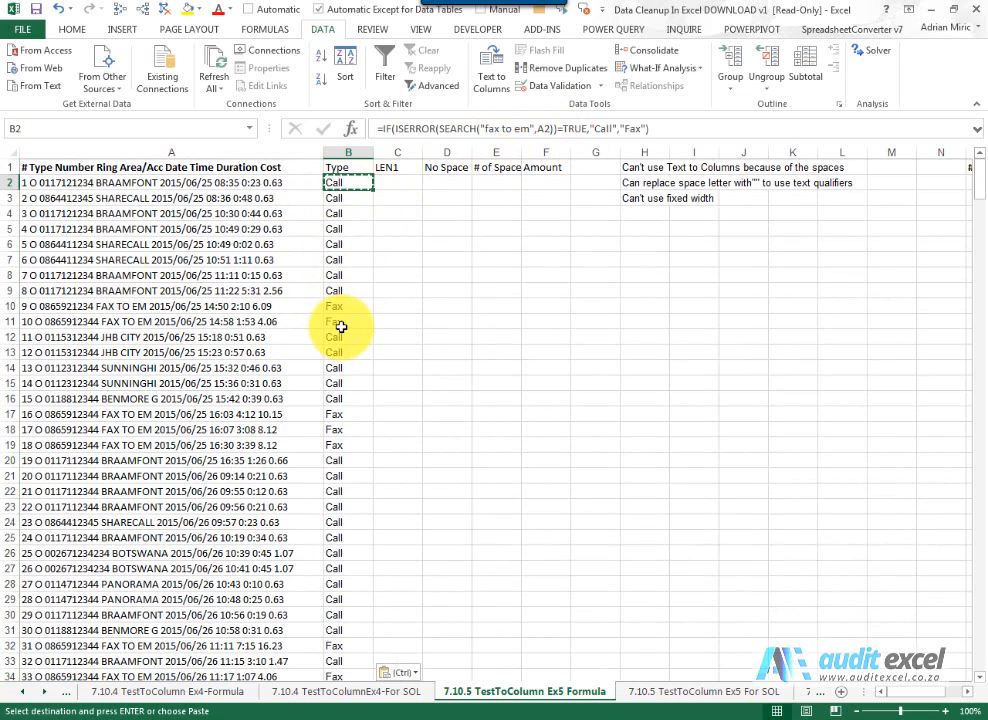
mouse_move(430, 246)
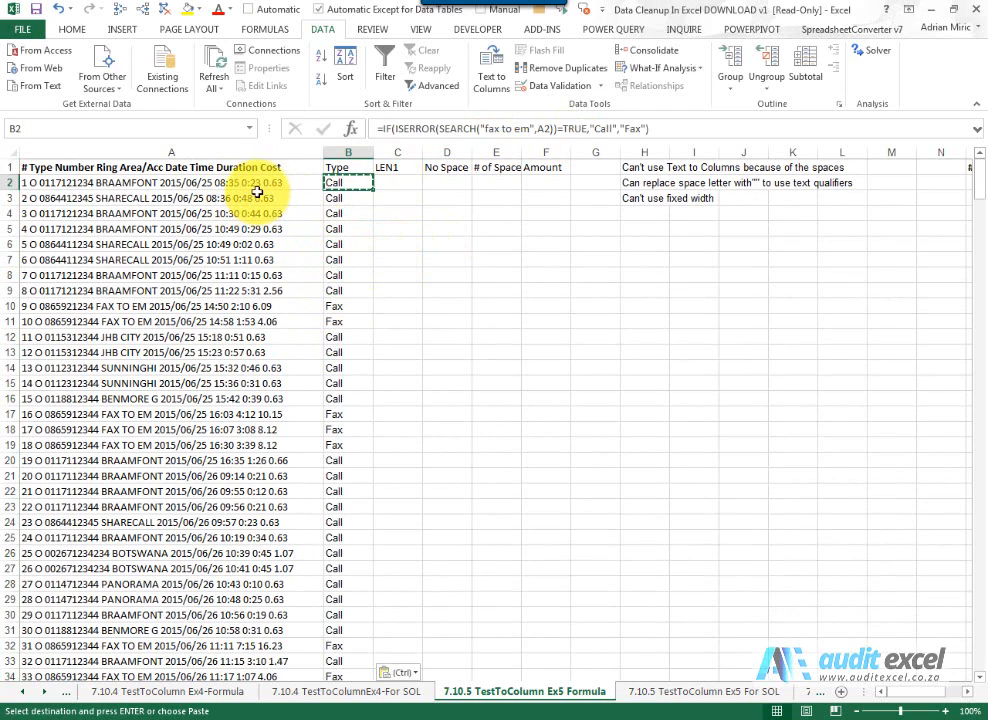
Put the record length =LEN(A2) in C2.
click(396, 180)
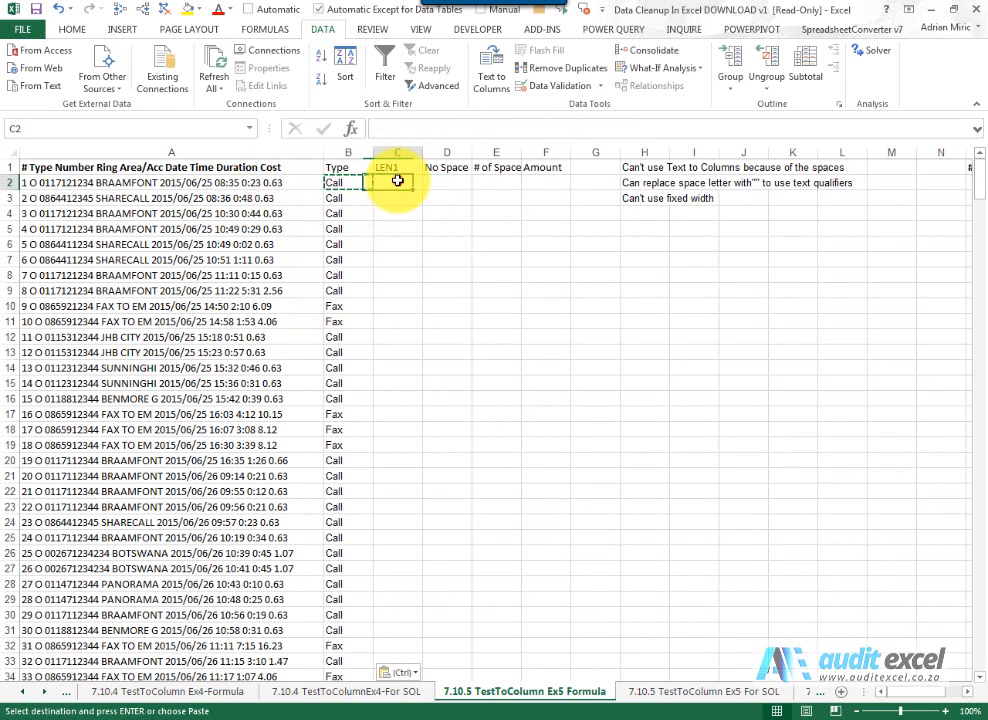
click(350, 128)
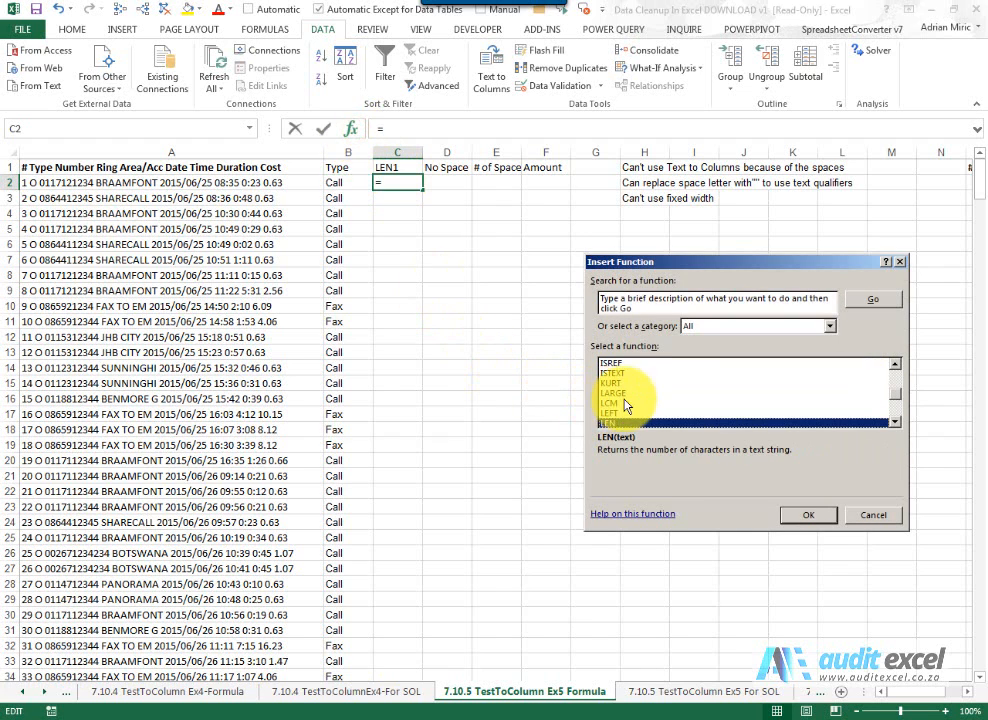
click(808, 516)
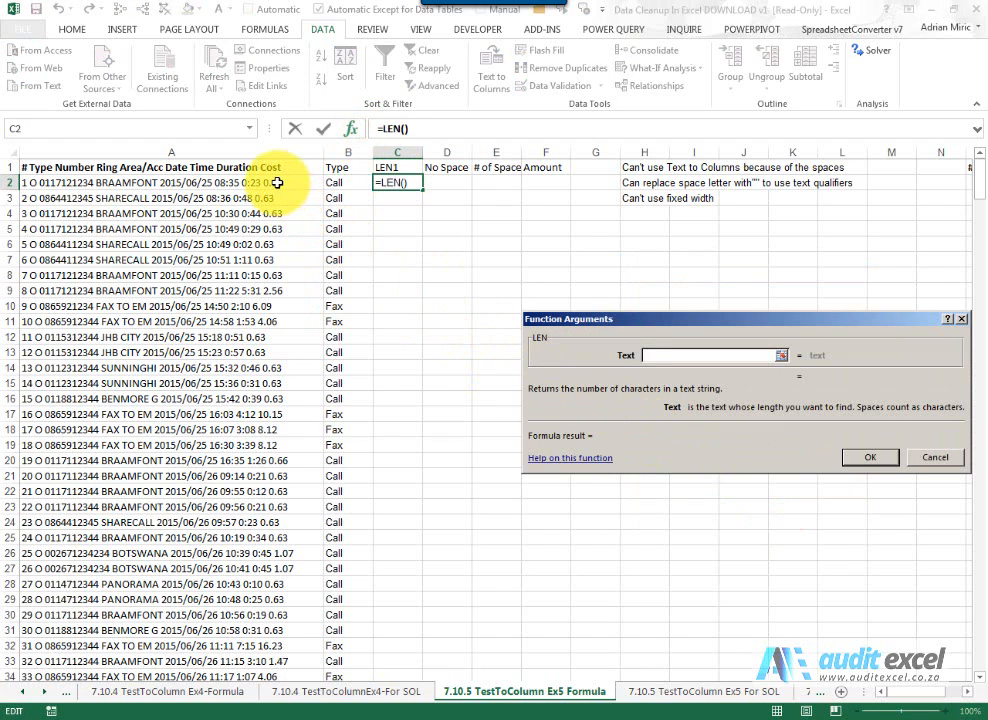
click(868, 456)
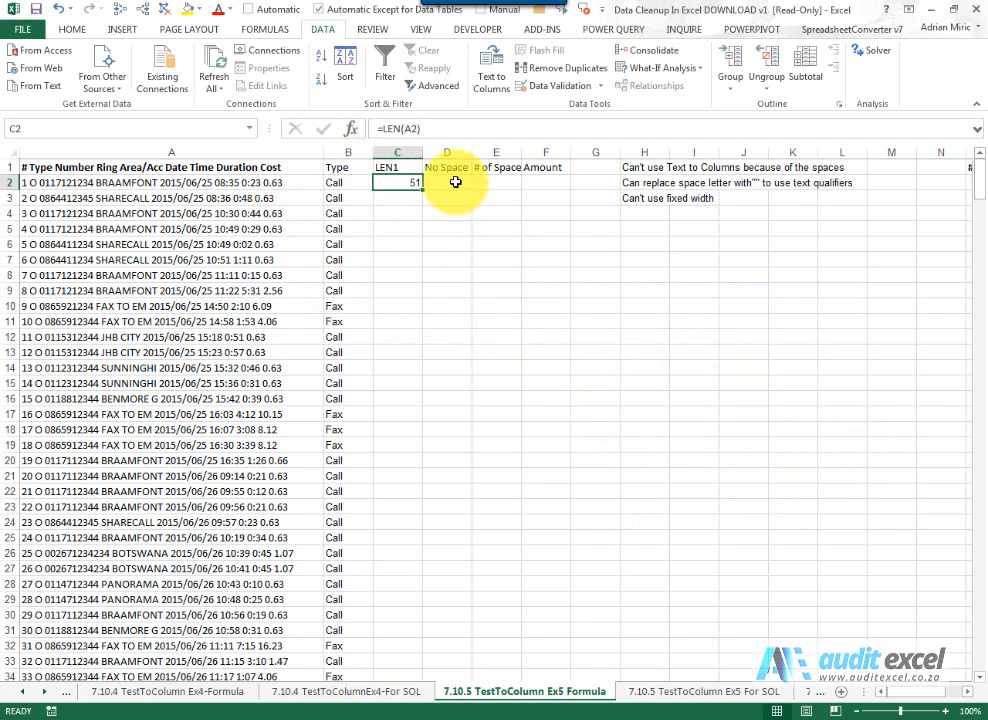
Put the length without spaces =LEN(SUBSTITUTE(A2," ","")) in D2.
click(356, 128)
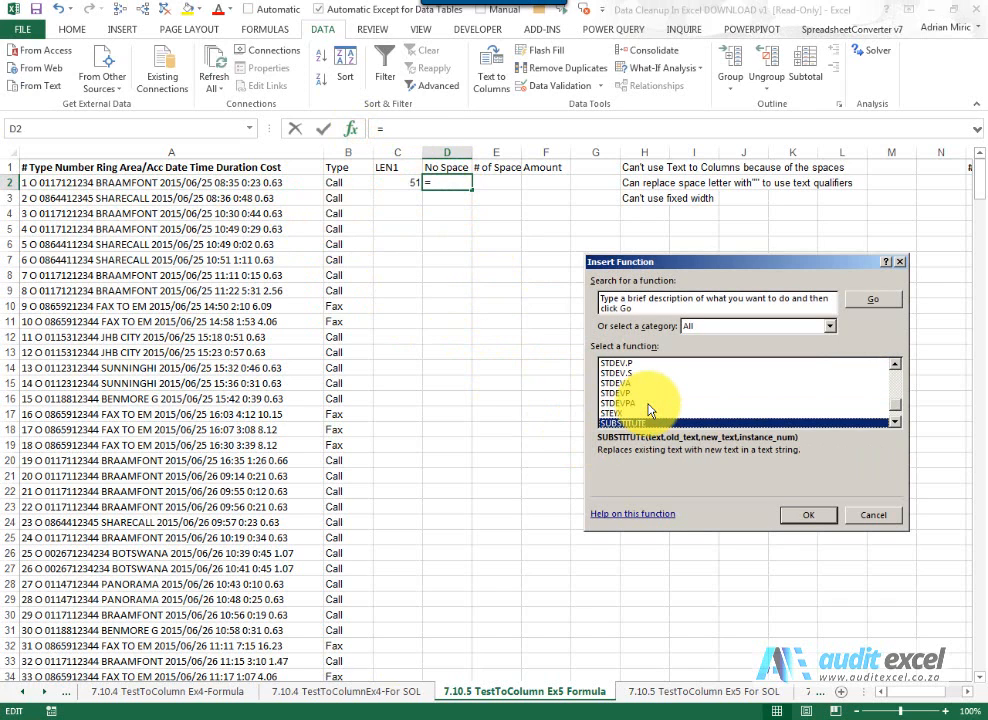
click(808, 516)
text(A2)
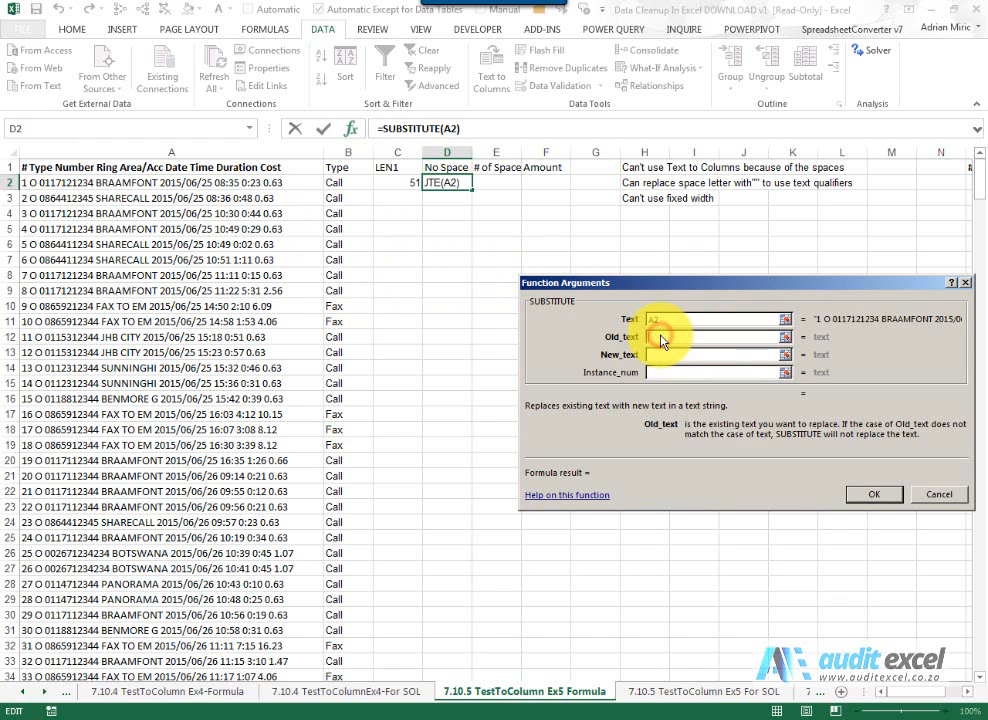
text(" ")
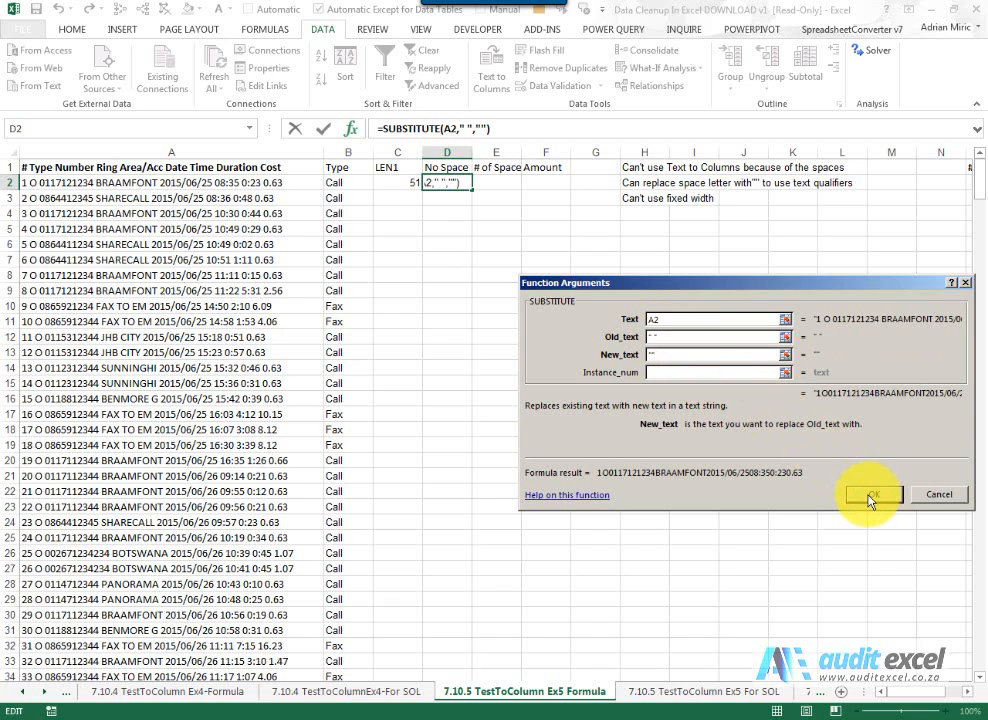
click(876, 494)
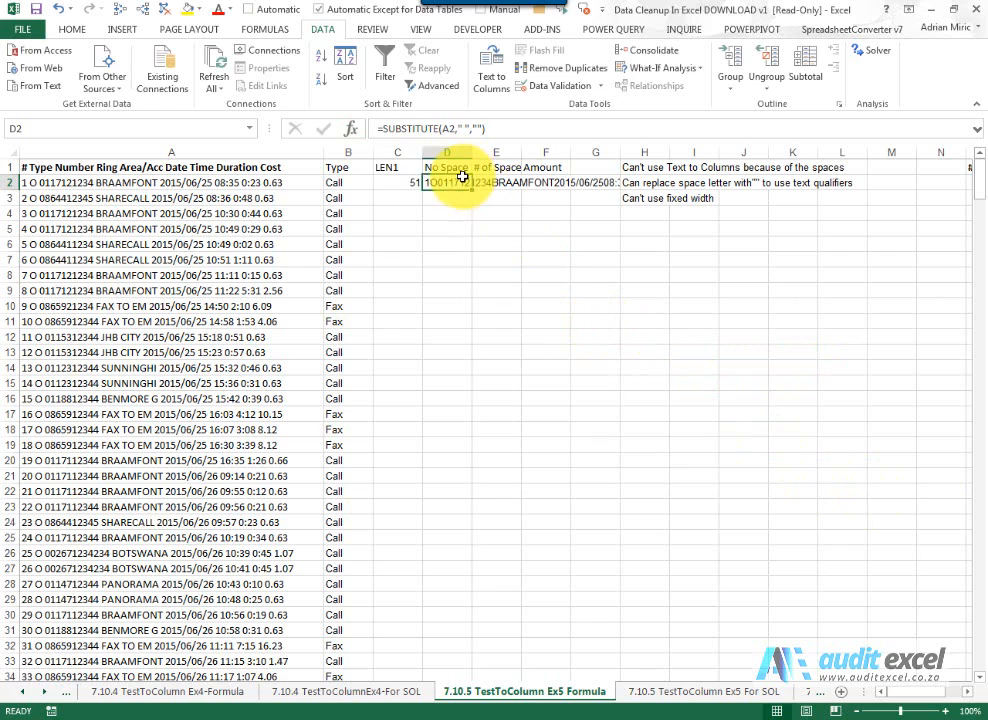
double_click(446, 182)
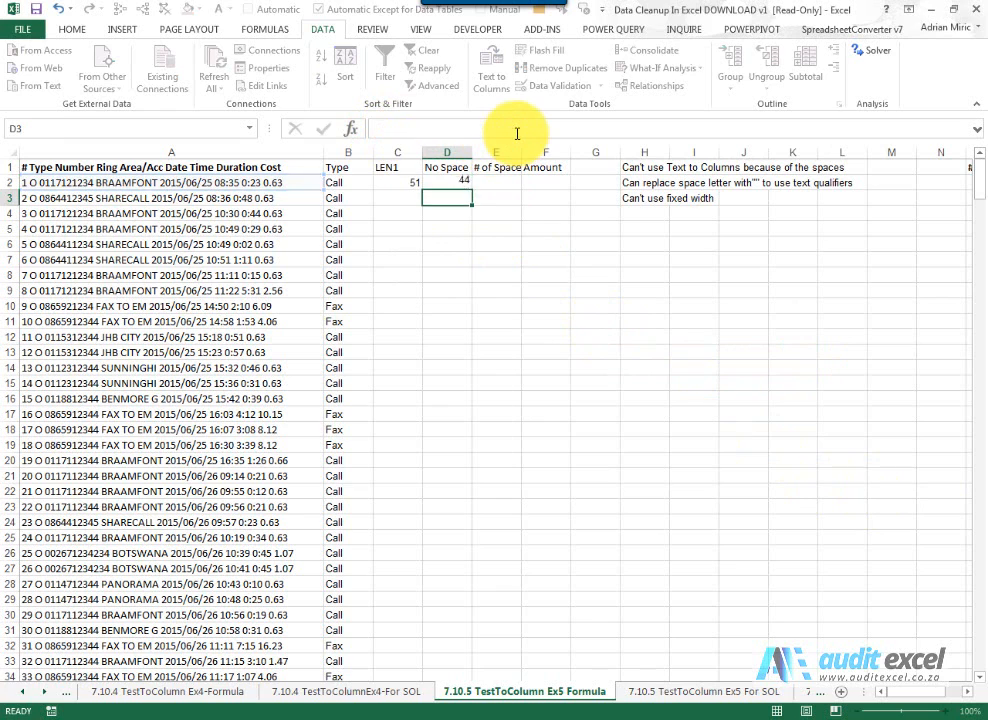
click(444, 182)
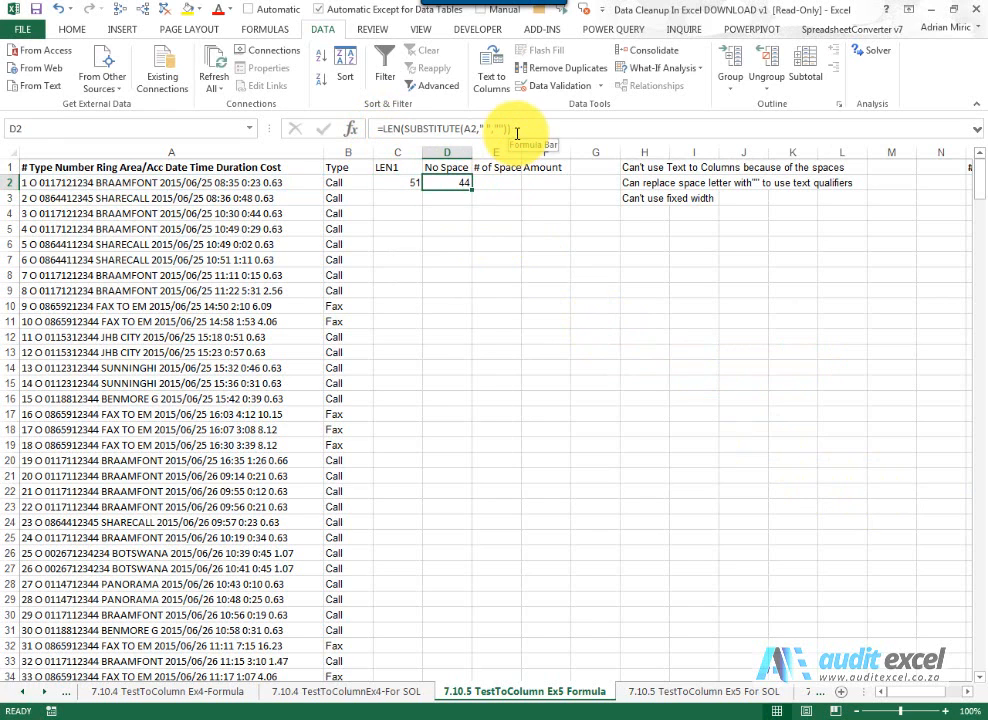
Compute the space count =C2-D2 in E2 and fill the helper columns down.
click(498, 182)
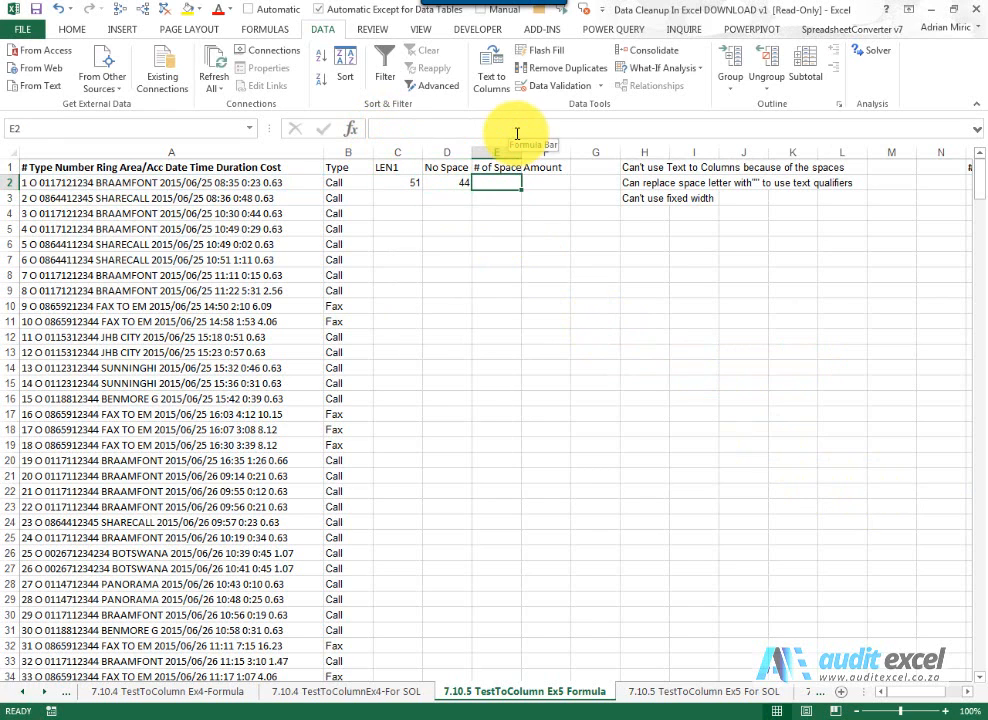
text(=C2)
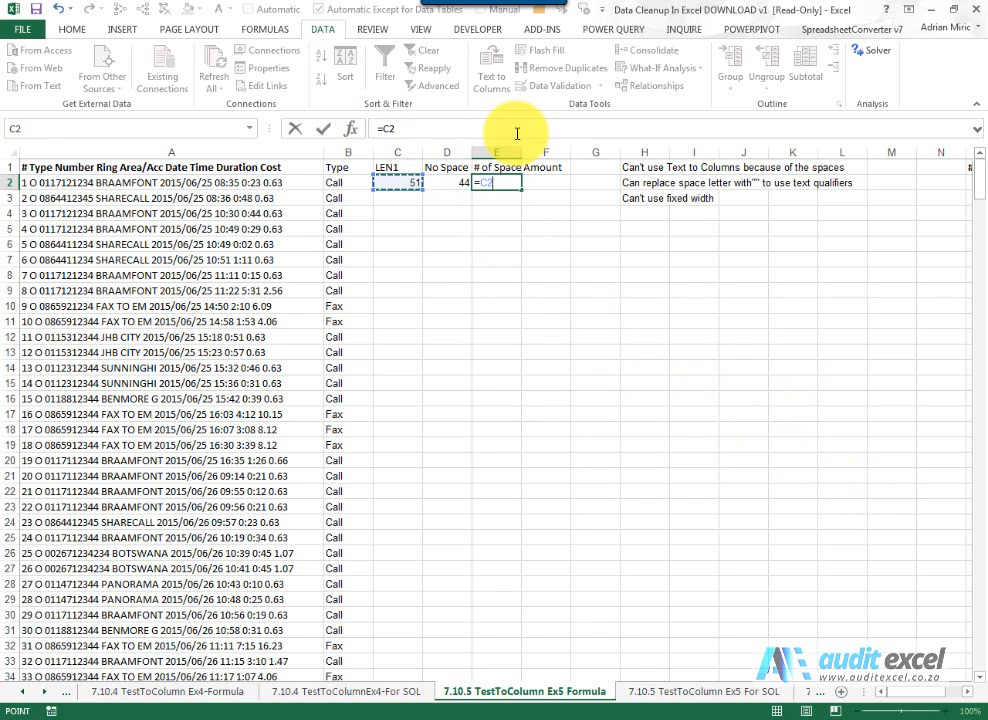
click(446, 182)
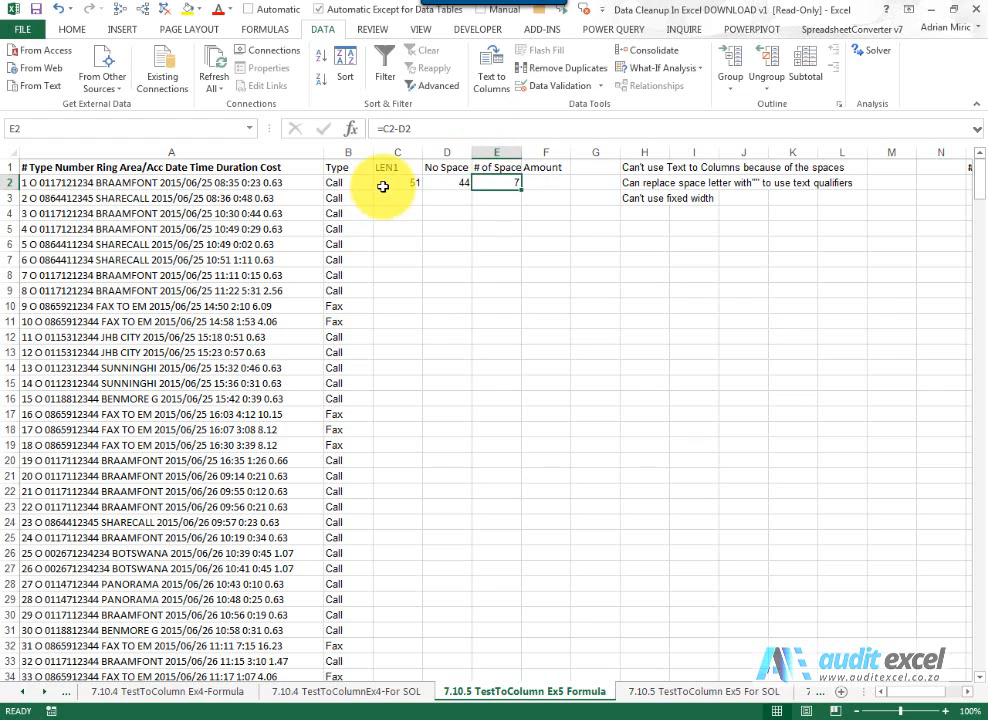
click(396, 182)
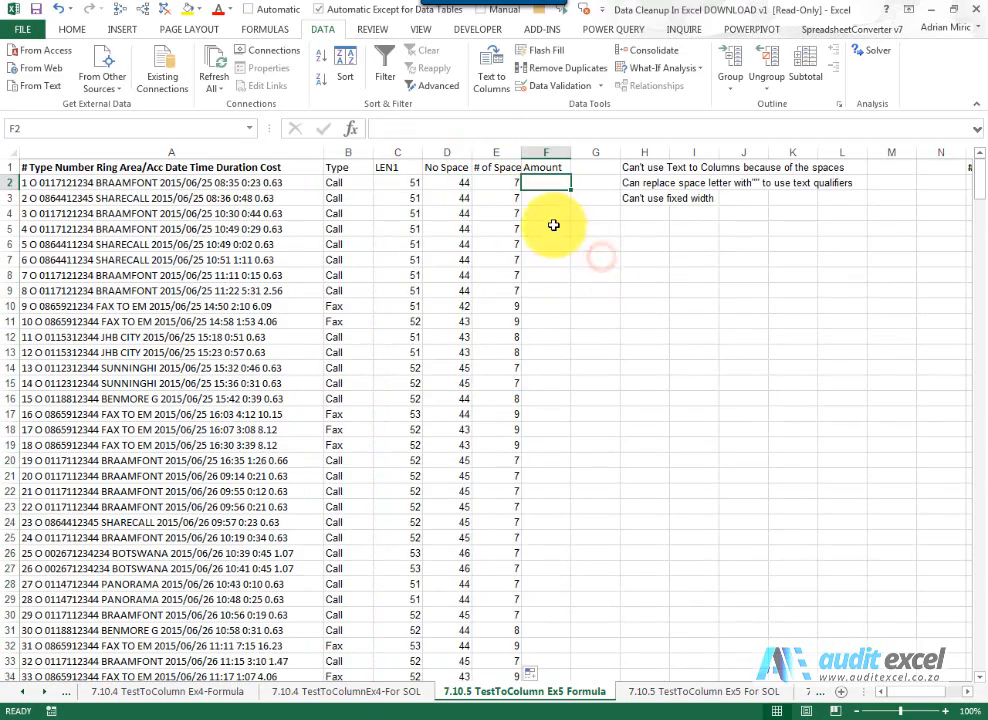
mouse_move(392, 184)
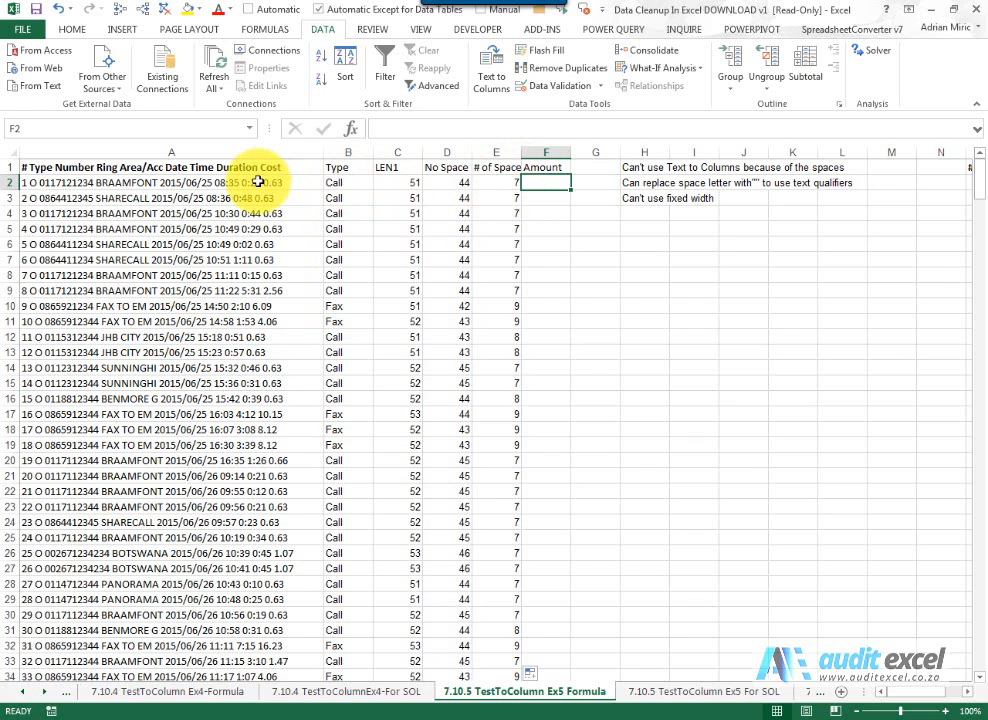
Enter =SUBSTITUTE(A2," ","|",E2) in F2 to mark the last space with a | character.
click(352, 128)
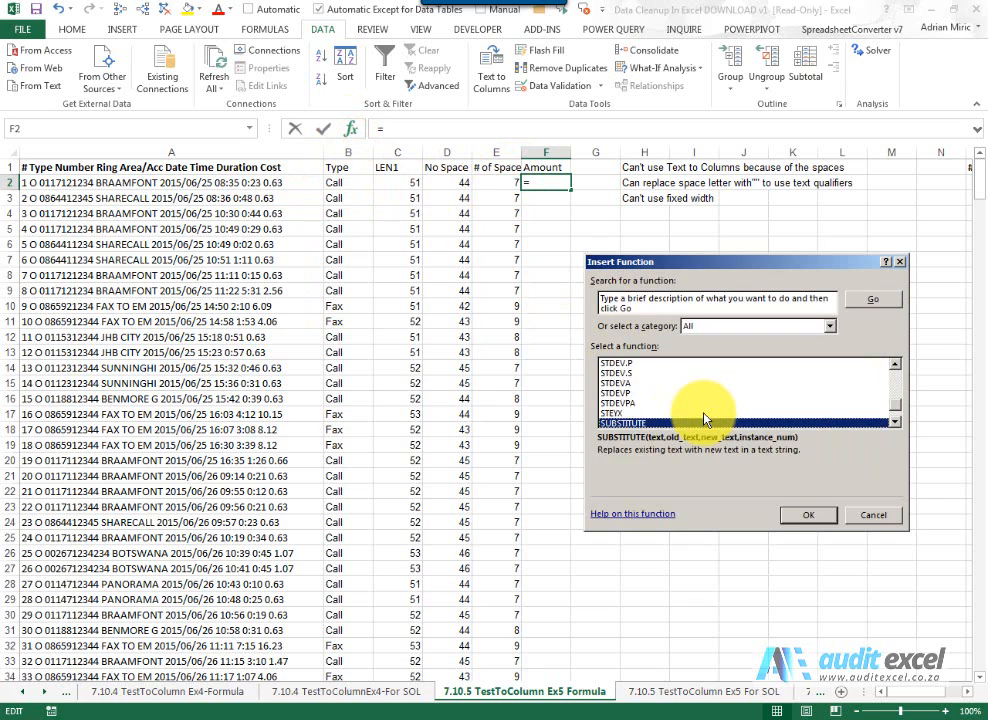
click(808, 516)
text(")
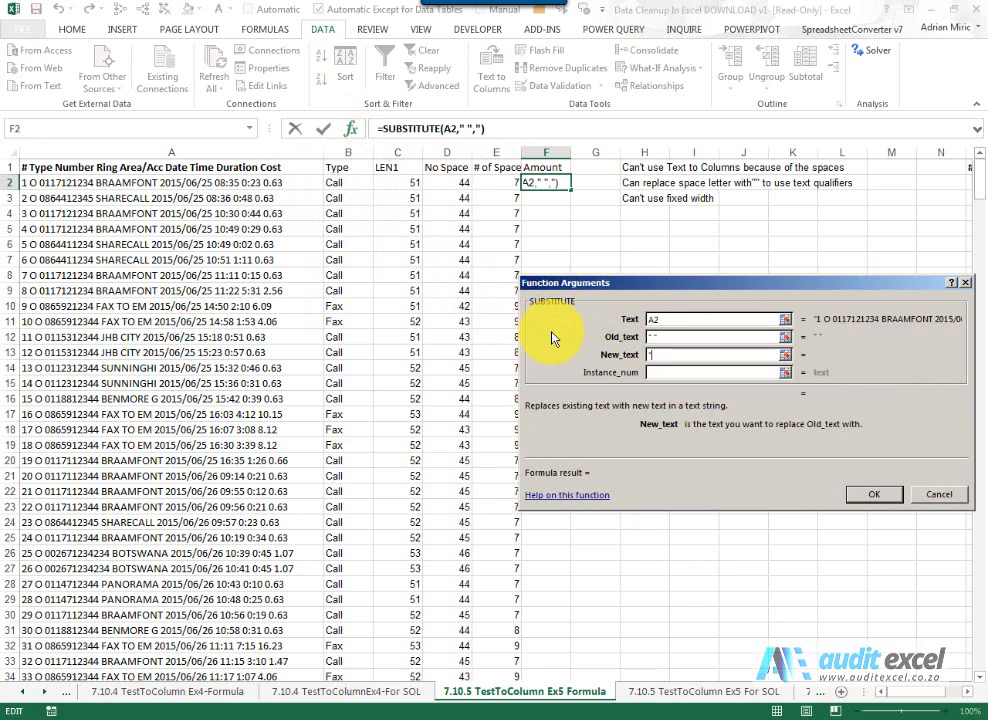
text(|")
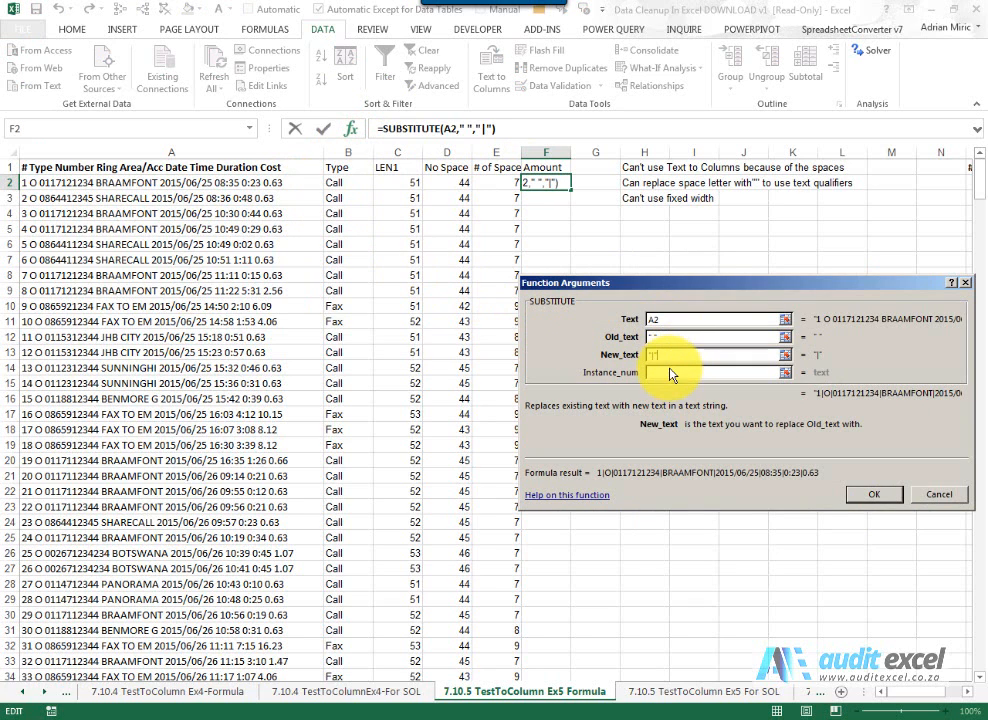
click(496, 182)
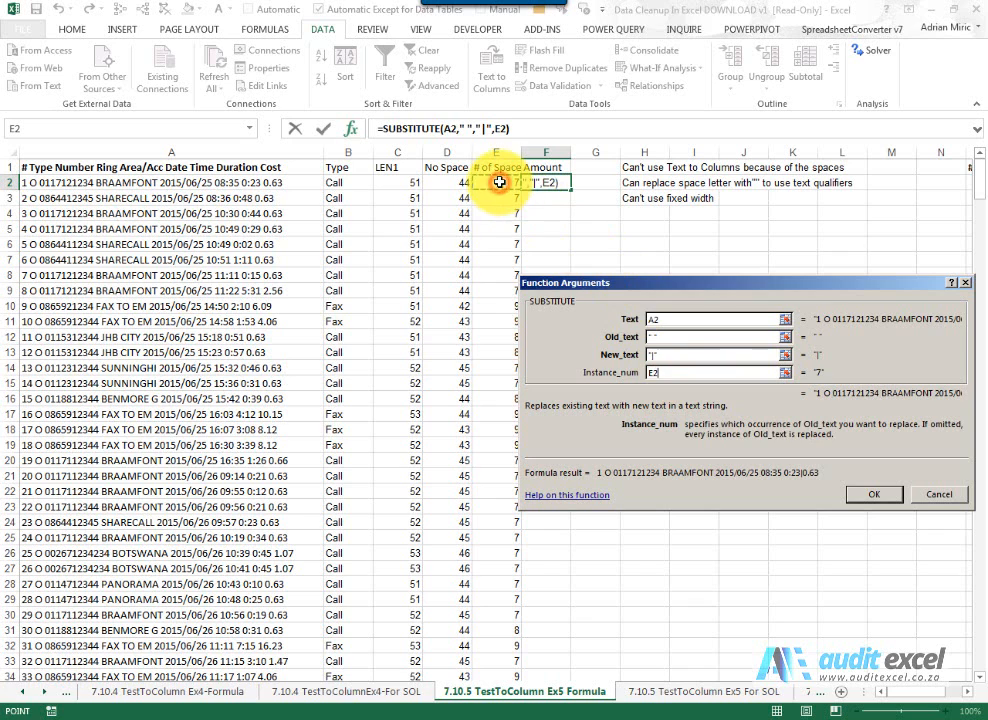
click(872, 494)
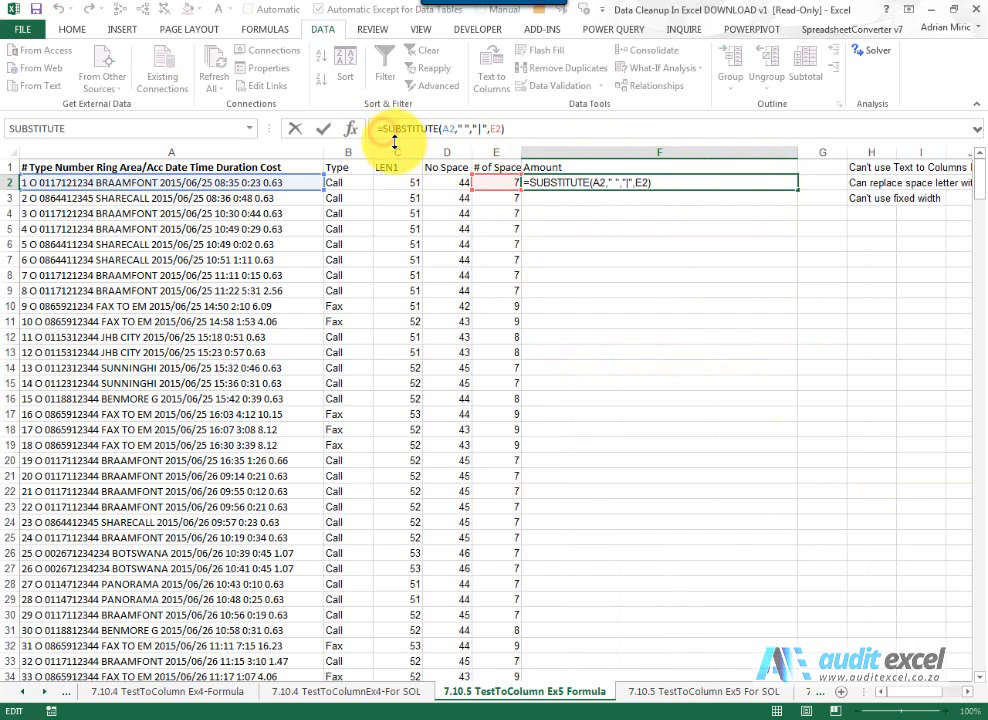
Extend F2 to =VALUE(MID(A2,FIND("|",SUBSTITUTE(...))+1,100)) so it returns the cost 0.63 as a number, filled down.
text(find("|",)
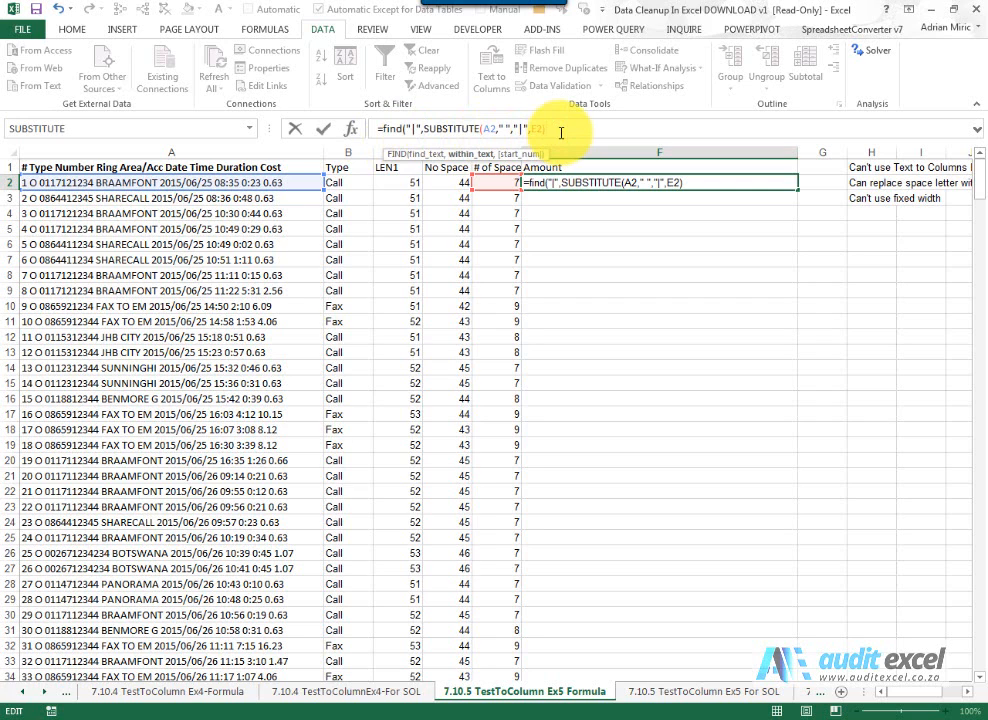
key(Enter)
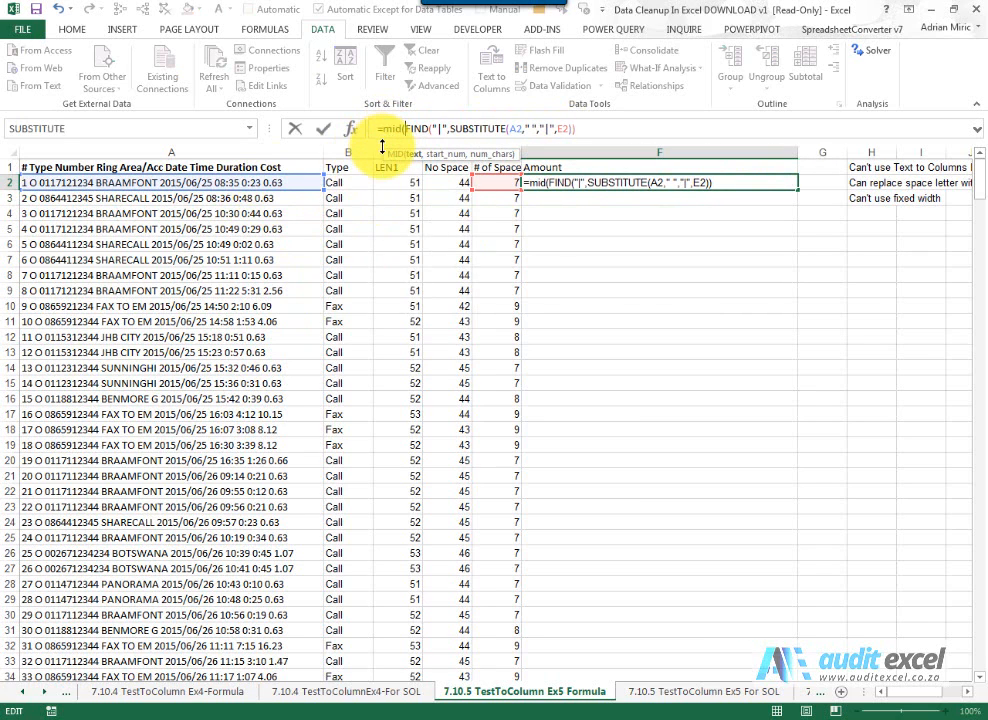
click(286, 182)
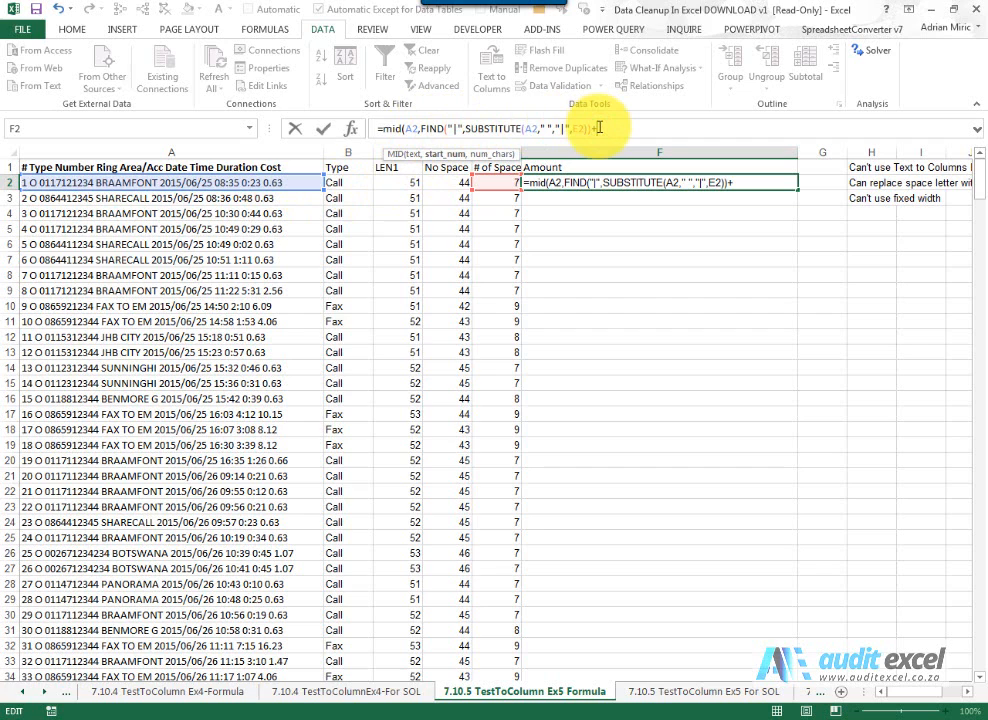
text(,1)
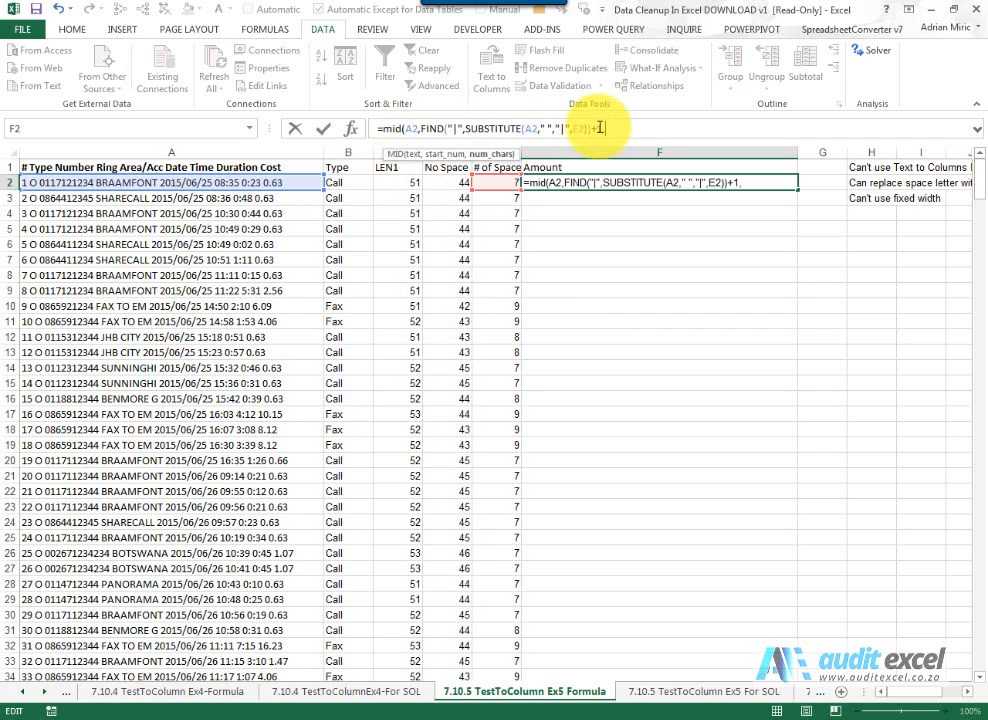
text(,100))
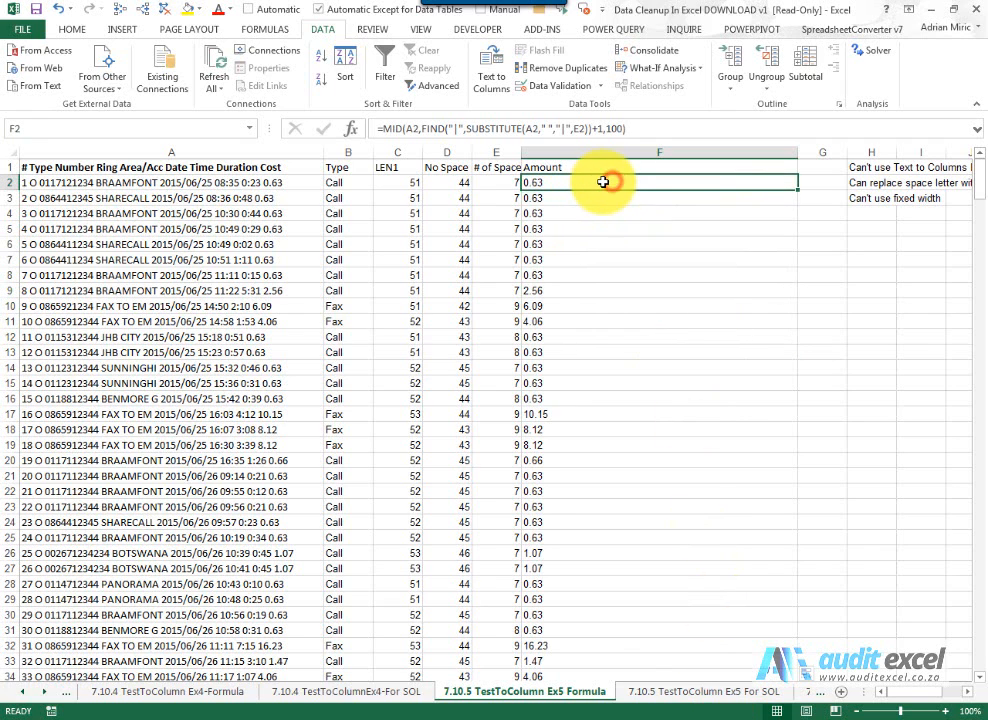
mouse_move(384, 128)
text(value()
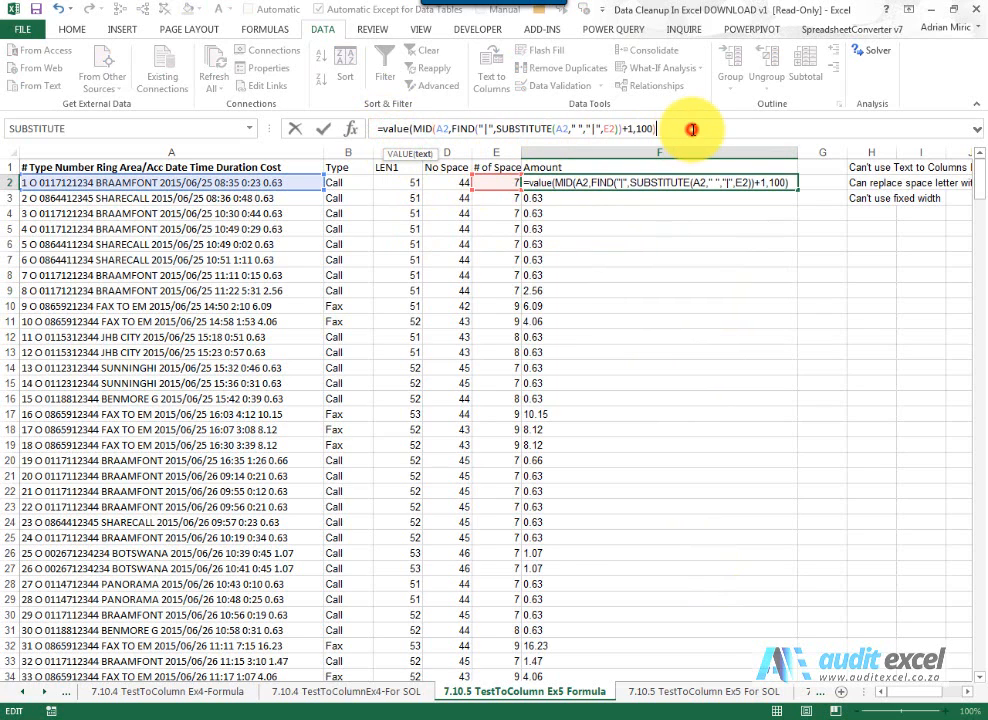
key(Enter)
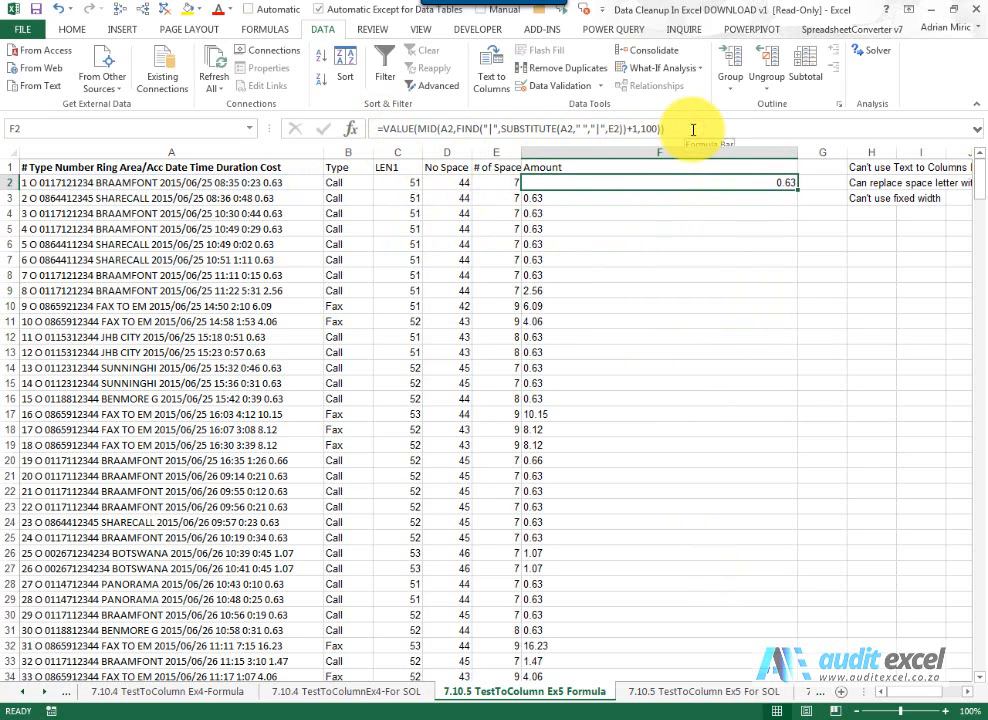